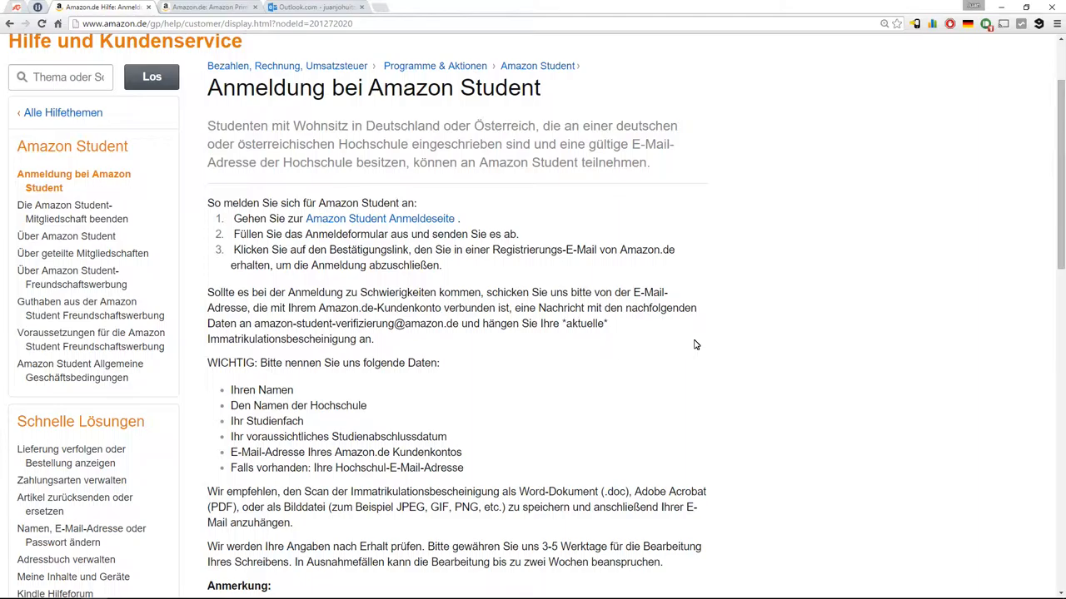
{"action": "mouse_move", "coordinate": [479, 237]}
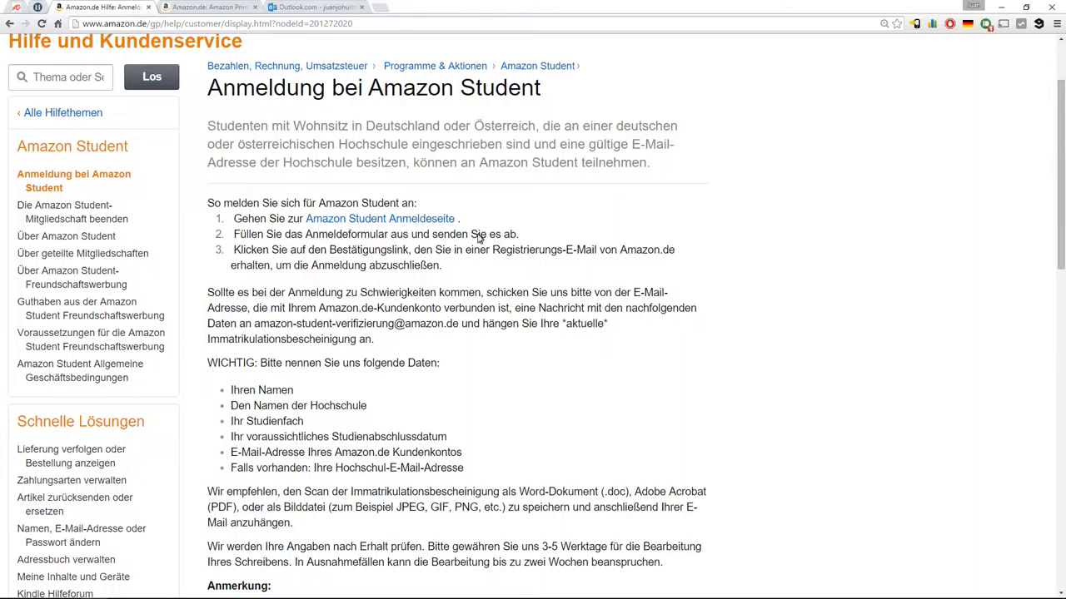
{"action": "mouse_move", "coordinate": [569, 311]}
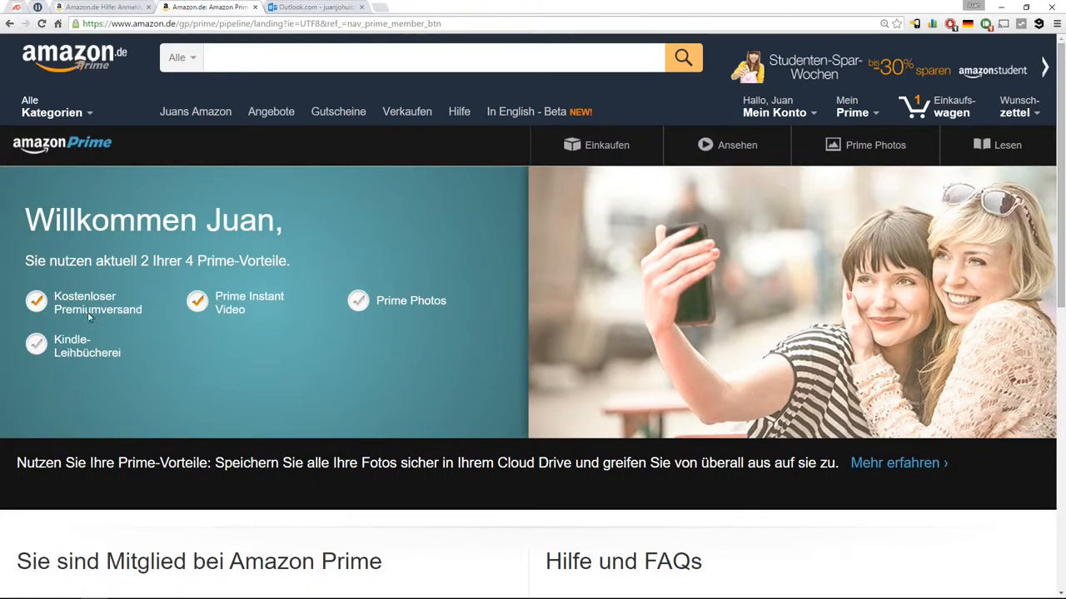
{"action": "mouse_move", "coordinate": [86, 318]}
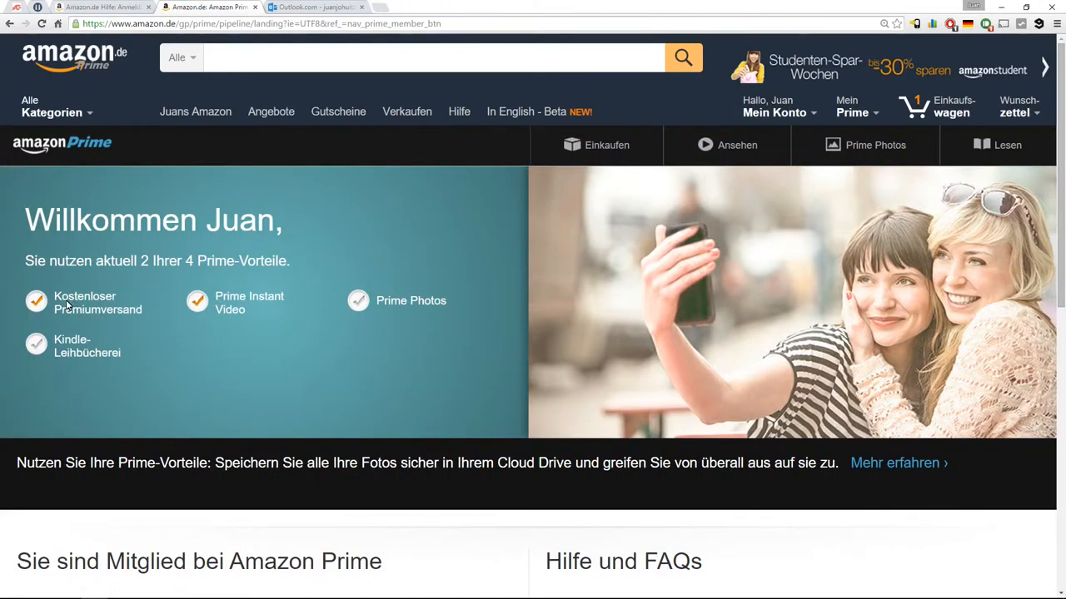
{"action": "mouse_move", "coordinate": [125, 320]}
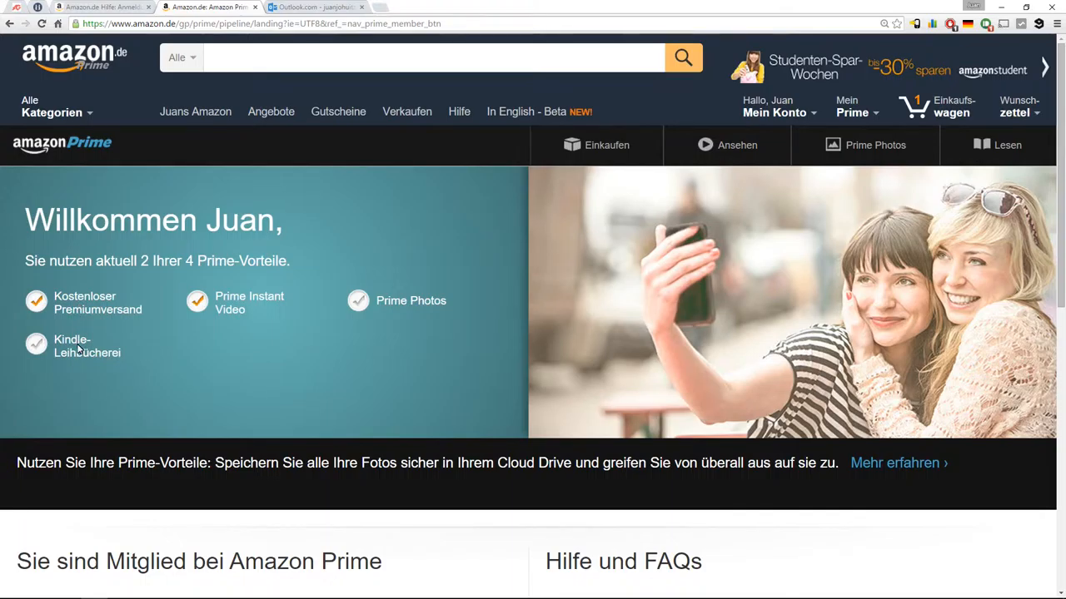
{"action": "mouse_move", "coordinate": [596, 356]}
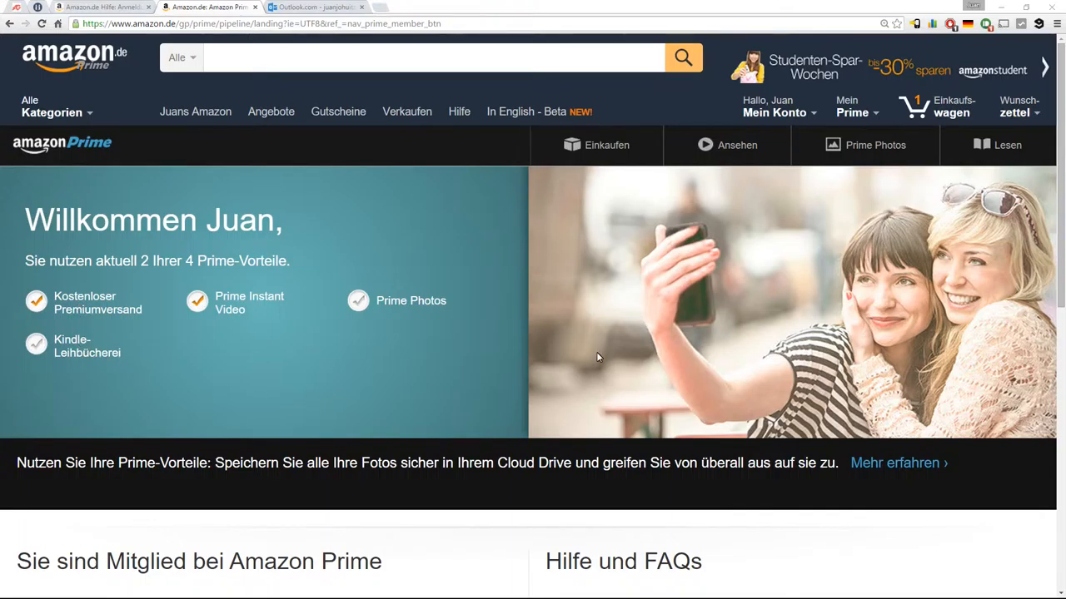